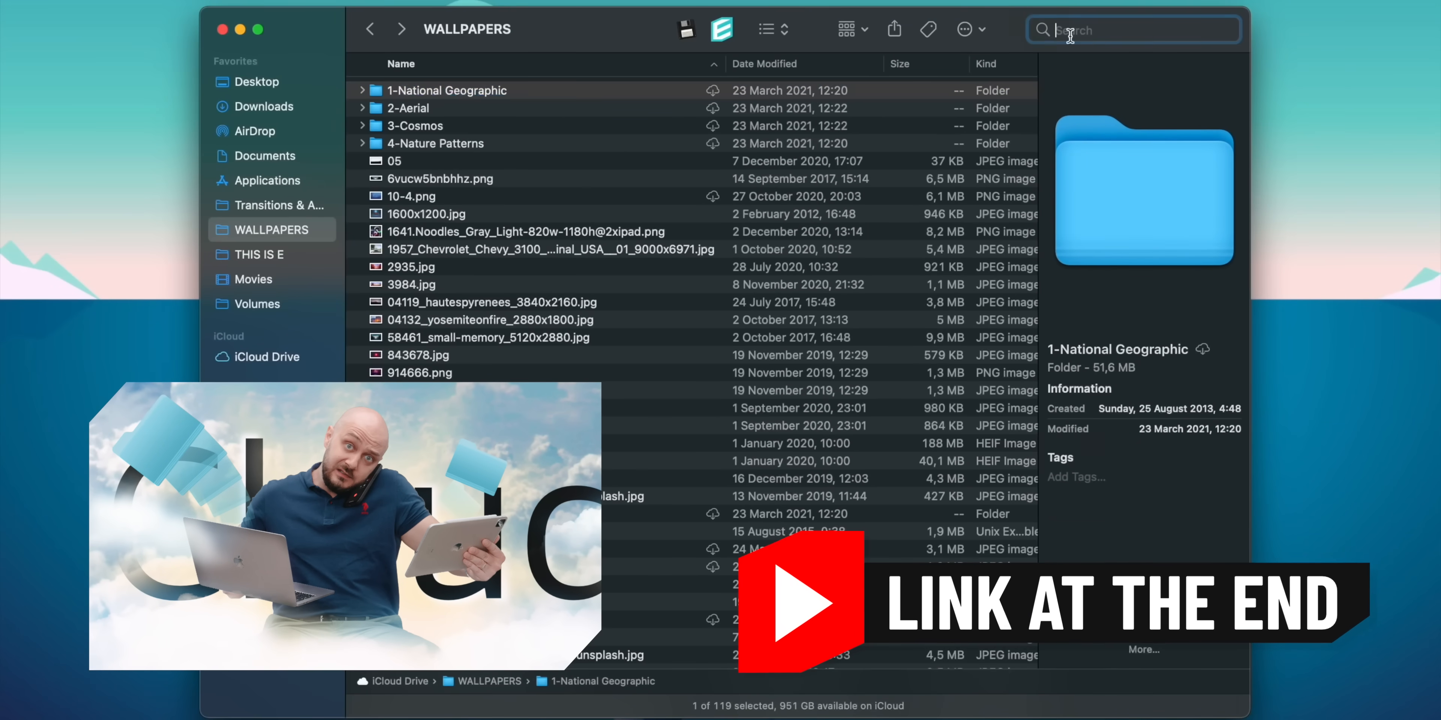
Paste into the empty folder and select all six numbered PNG images for a bulk action
{"action": "type", "text": "dark"}
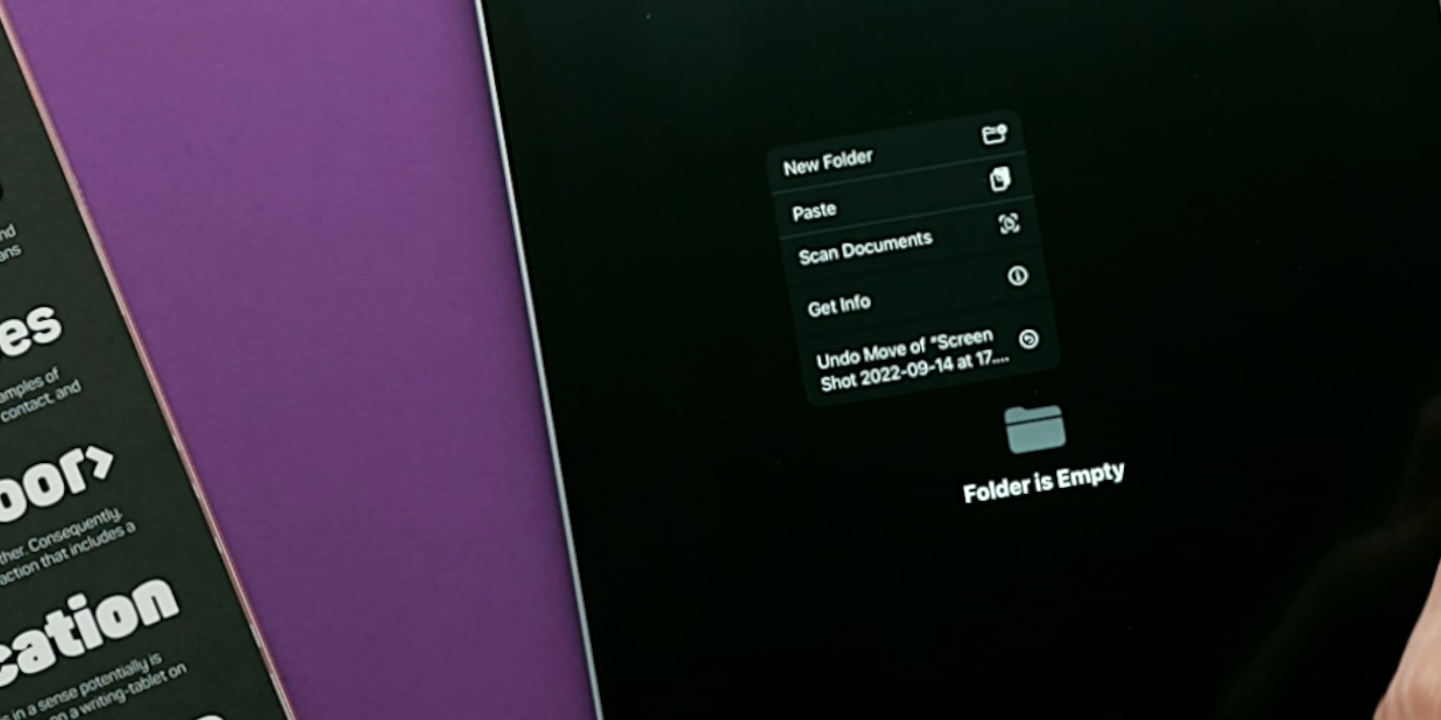
{"action": "left_click", "coordinate": [866, 253]}
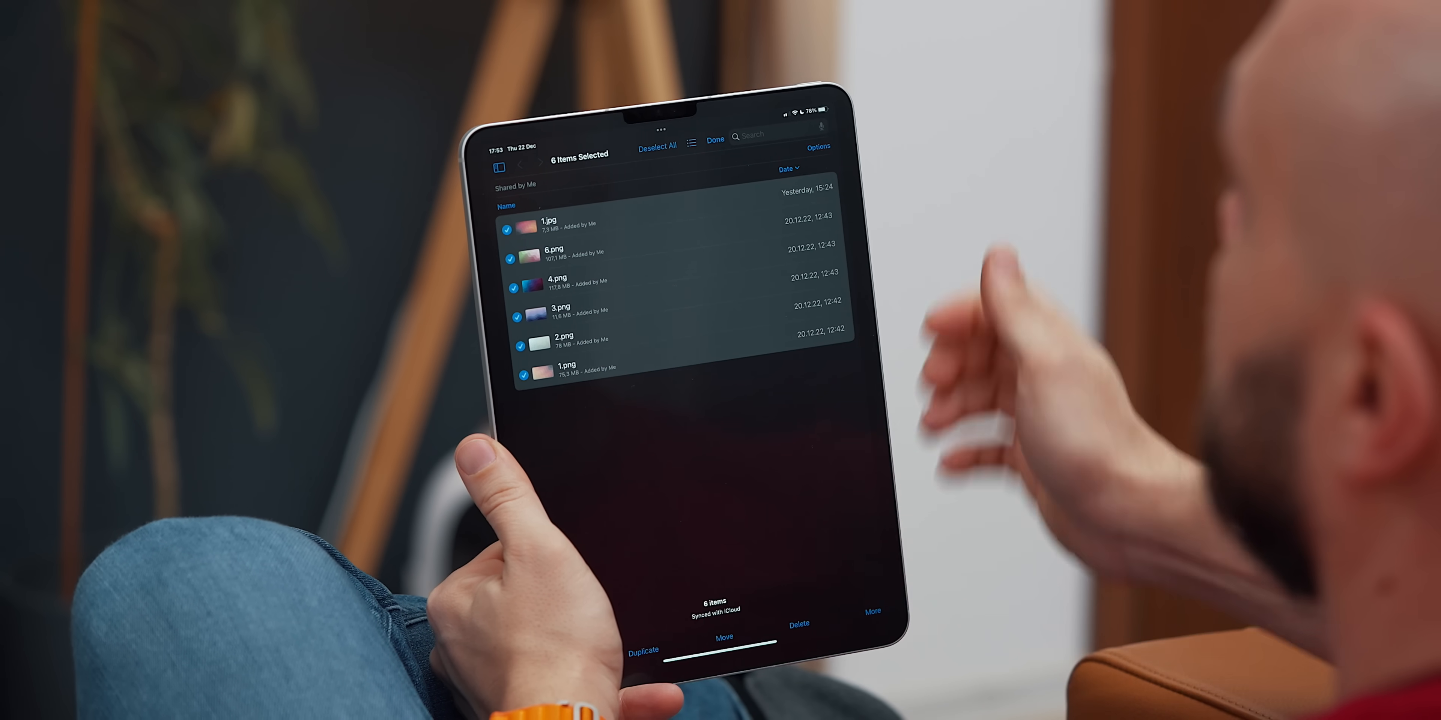
{"action": "left_click", "coordinate": [881, 621]}
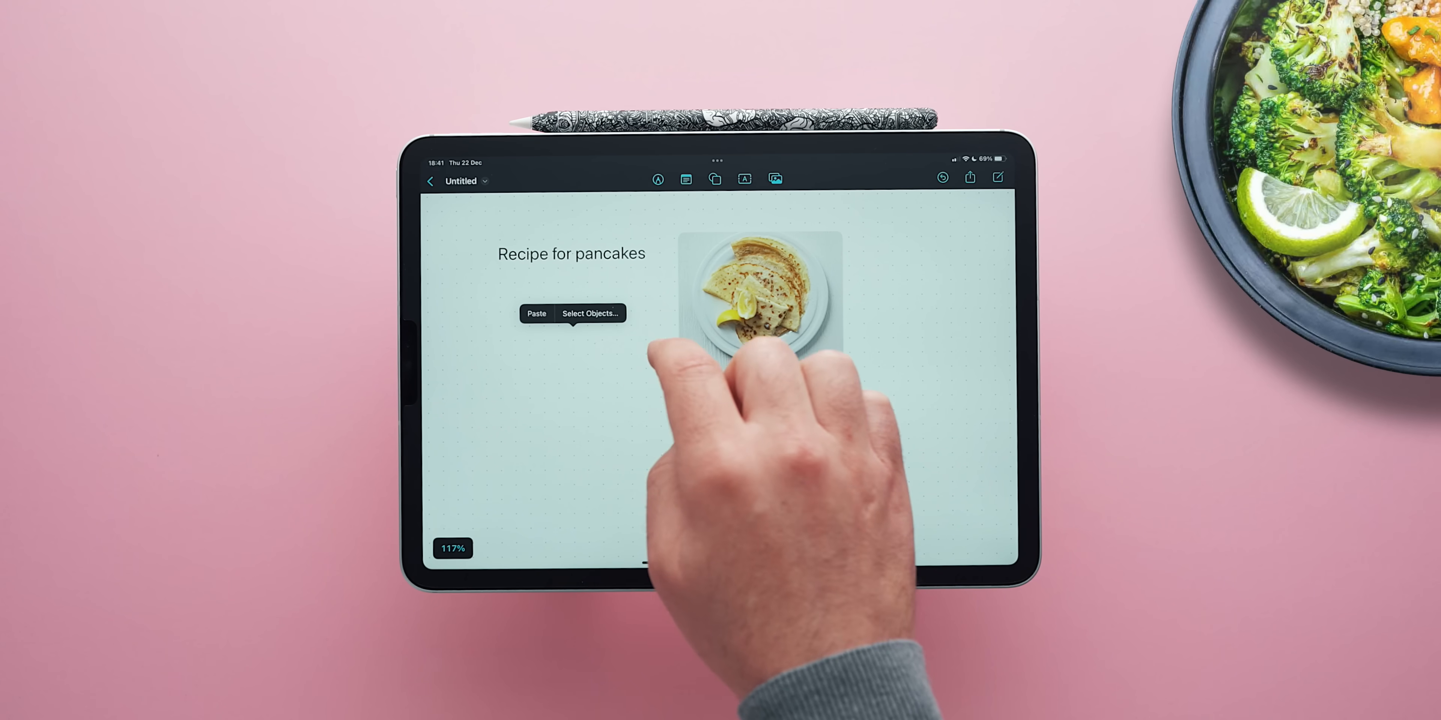
Paste the copied content below the Recipe for pancakes heading beside the photo
{"action": "left_click", "coordinate": [537, 313]}
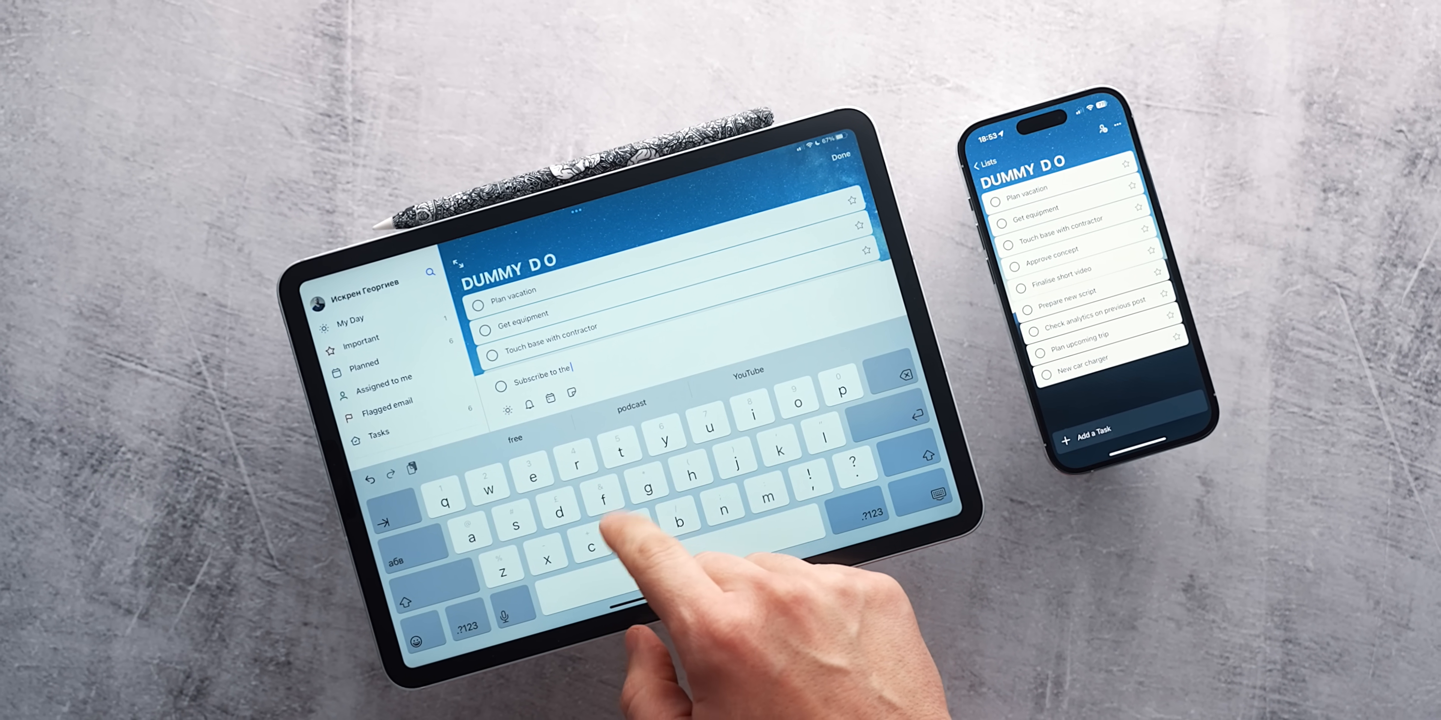
Finish the new DUMMY DO task so it reads 'Subscribe to the channel'
{"action": "type", "text": "channel!"}
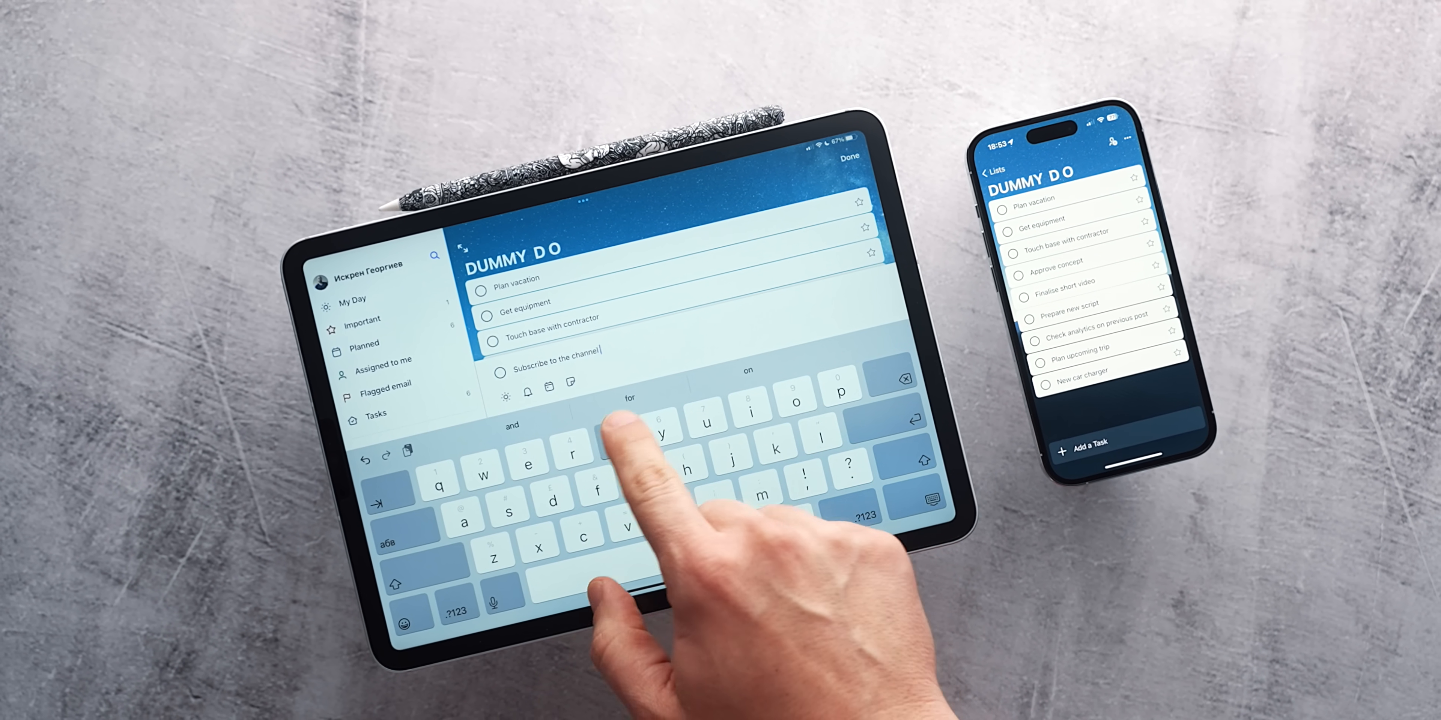